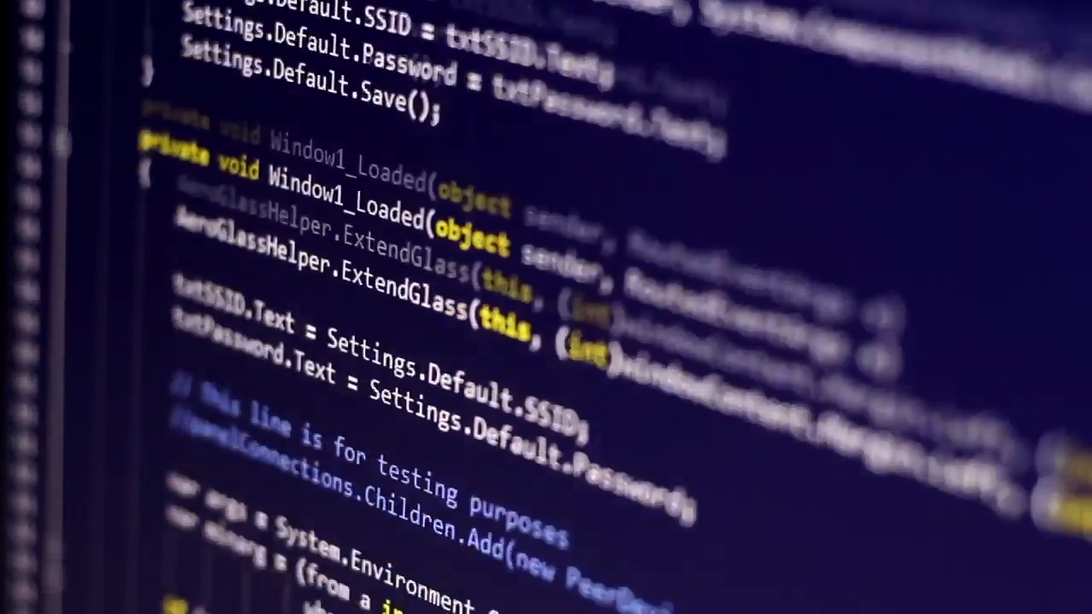
# Scroll the view of the enclosure model with its fans and stacked PCBs
pyautogui.scroll(-3)
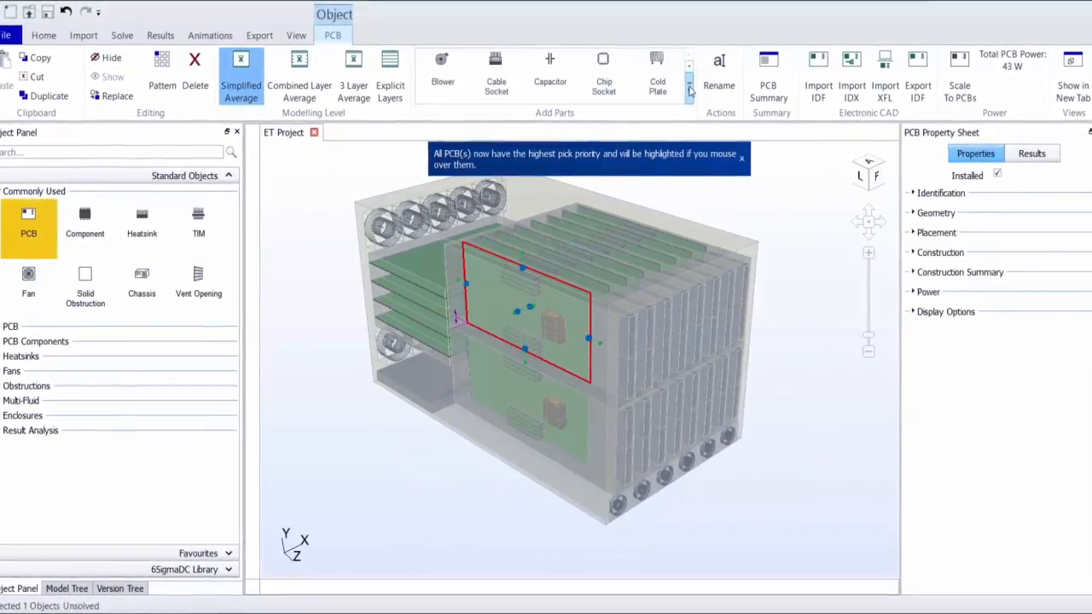
# Expand the Add Parts gallery to list all part types, from blowers to mezzanine cards
pyautogui.click(688, 85)
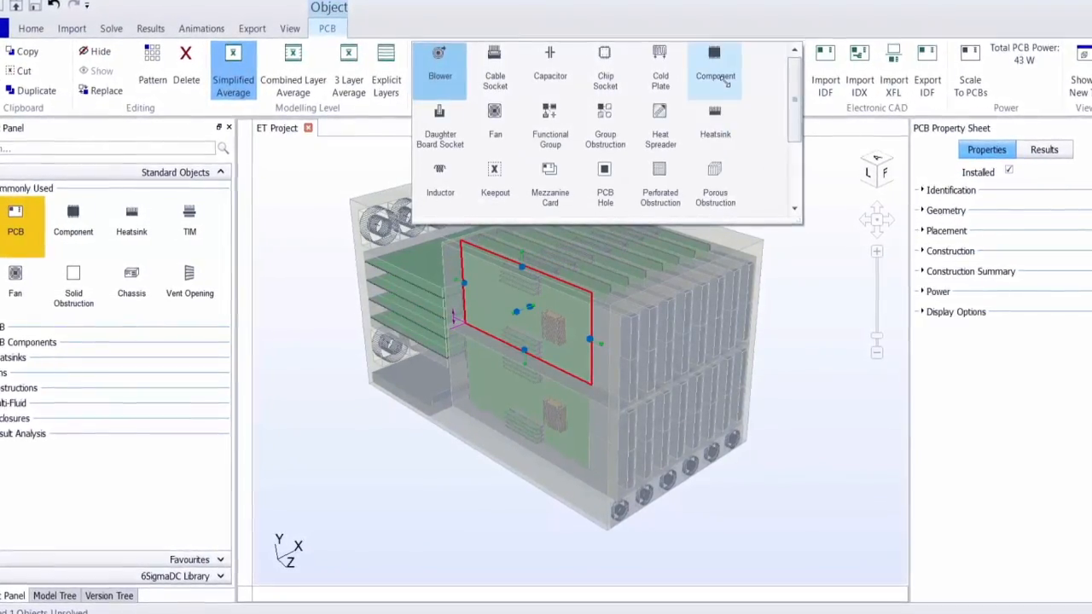